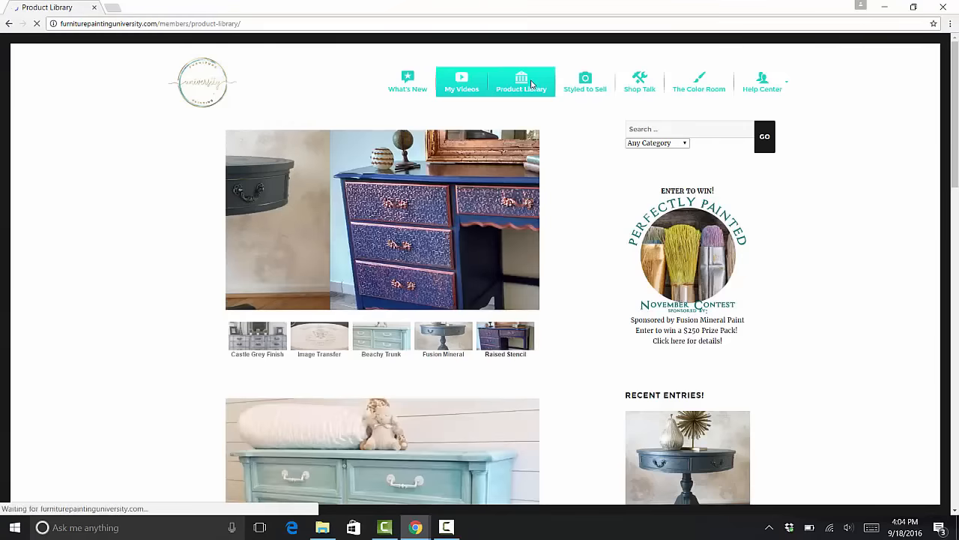
Go to the Product Library page listing paints and supplies such as Fusion Mineral Paint
left_click(522, 81)
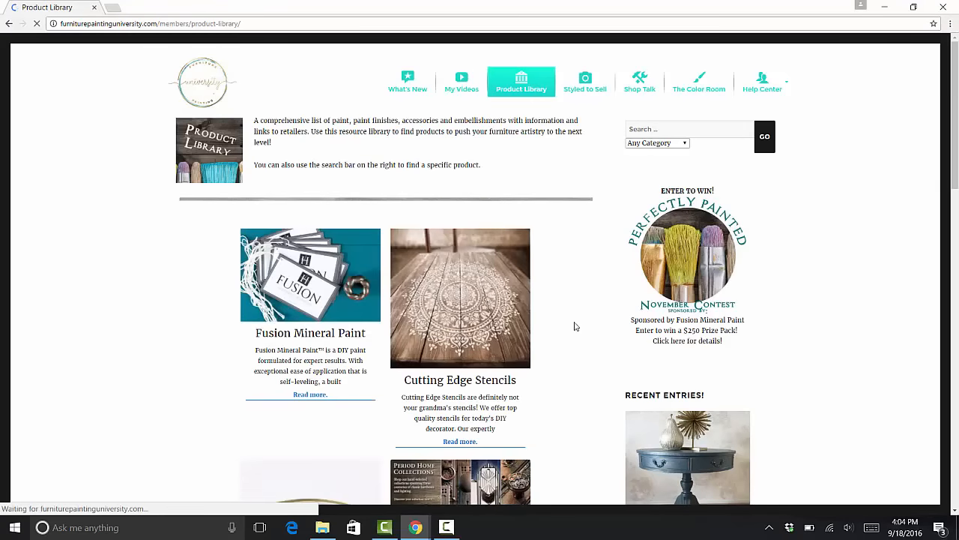
scroll("down", 3)
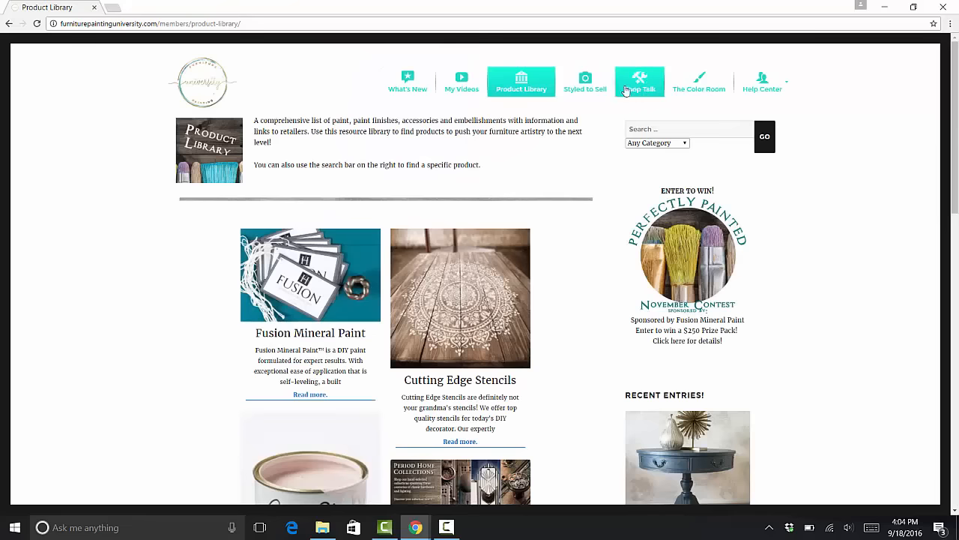
Browse the Styled to Sell page and its photography checklist entry
left_click(585, 80)
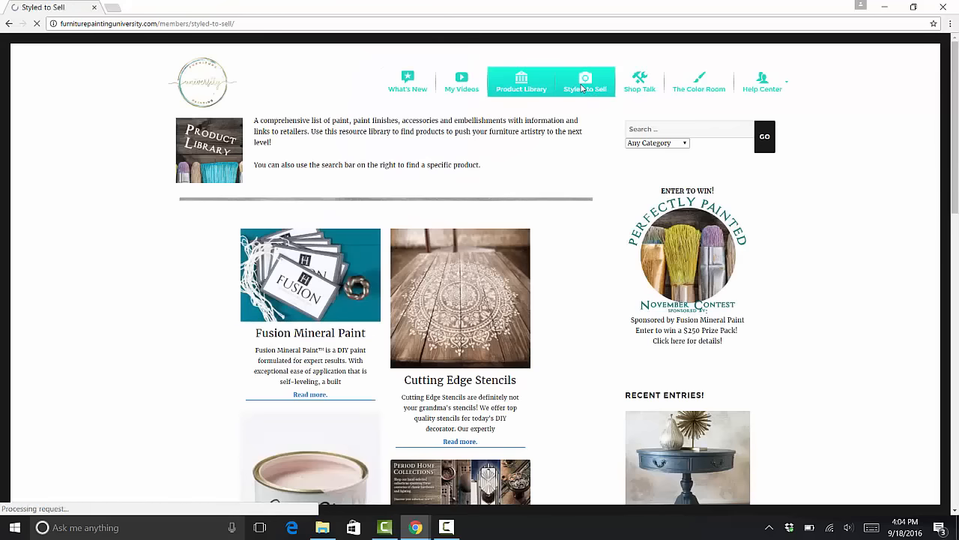
left_click(585, 82)
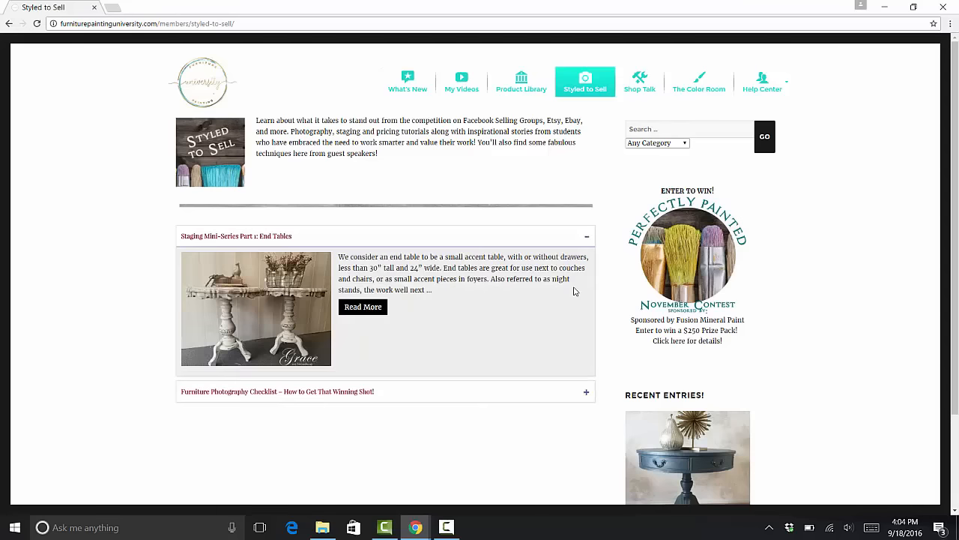
scroll("down", 3)
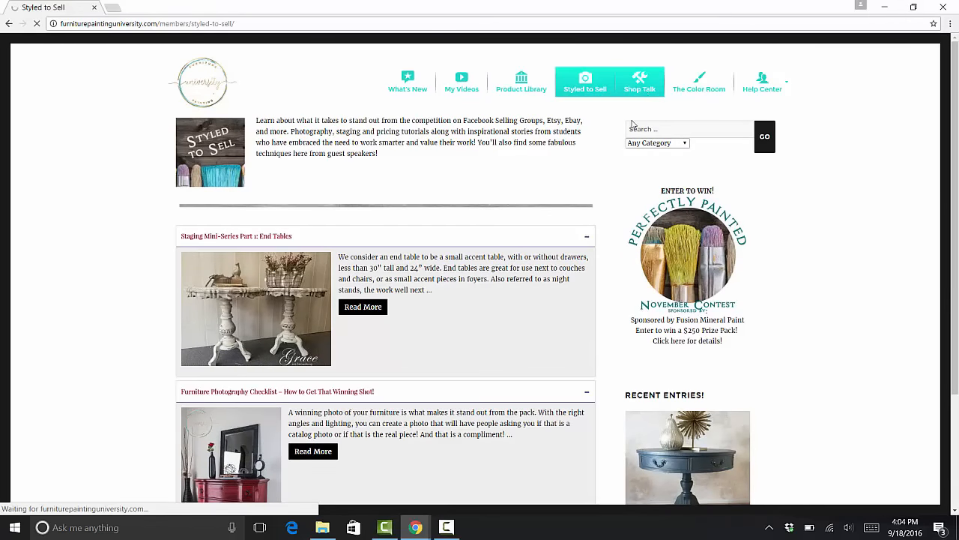
Go to the Shop Talk page of Rob's furniture-fixing video episodes
left_click(640, 81)
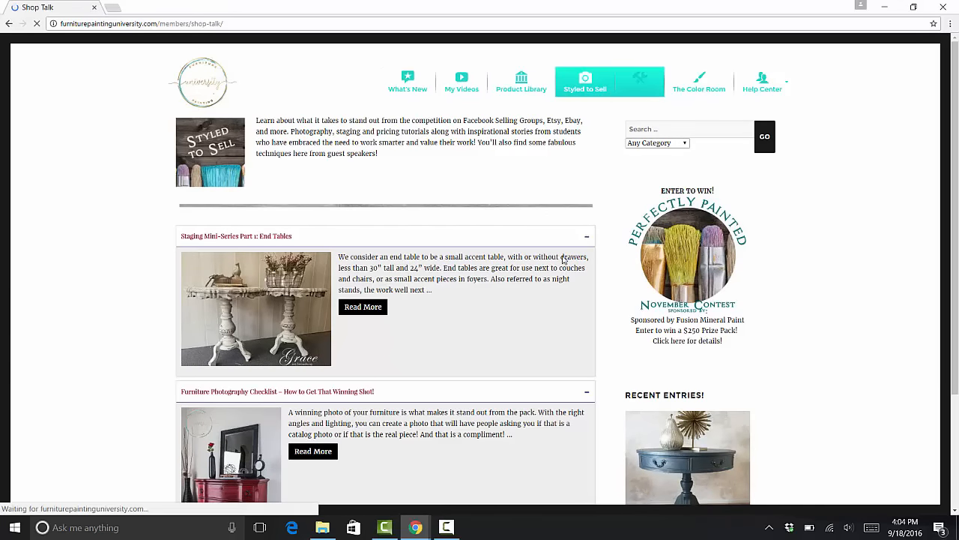
left_click(639, 81)
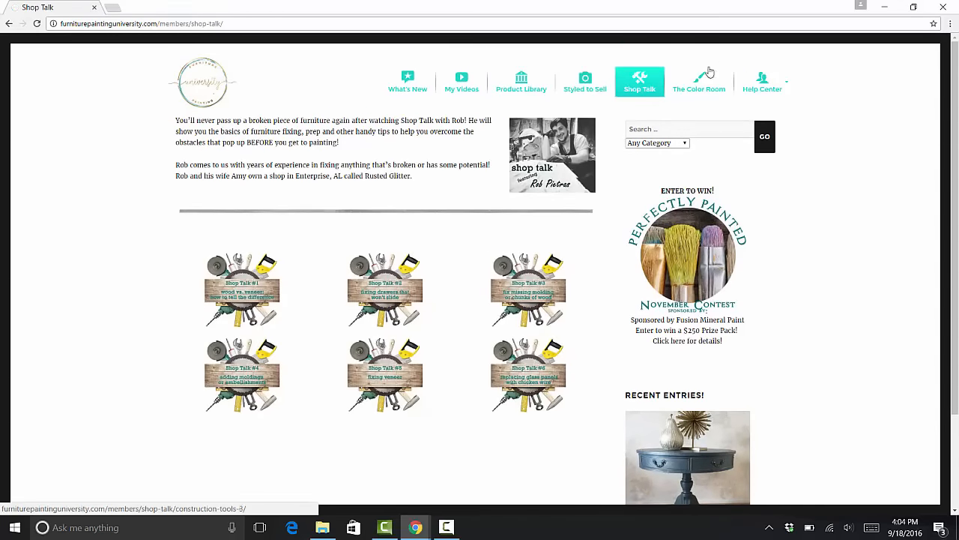